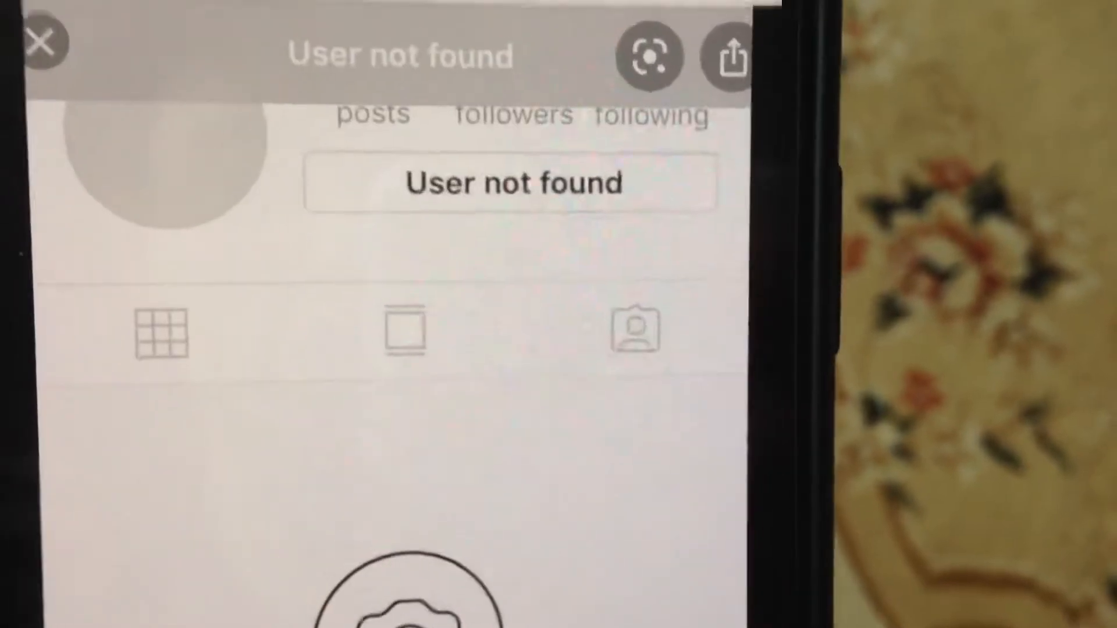
Step: Switch Mobile Data off and on from the Mobile Data settings page
click(42, 43)
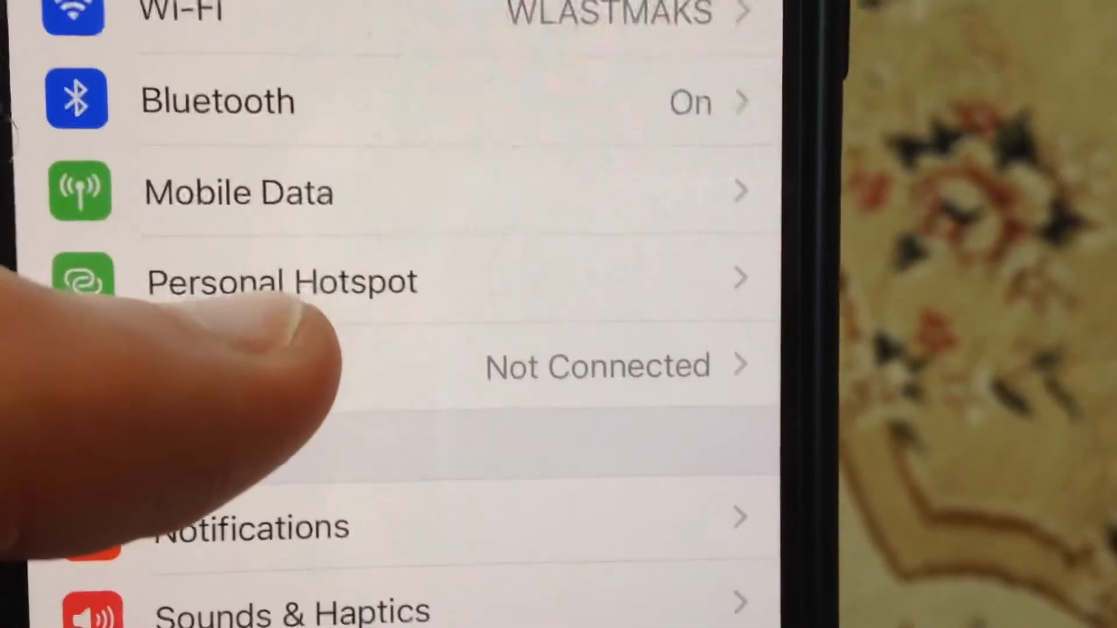
scroll(down, 3)
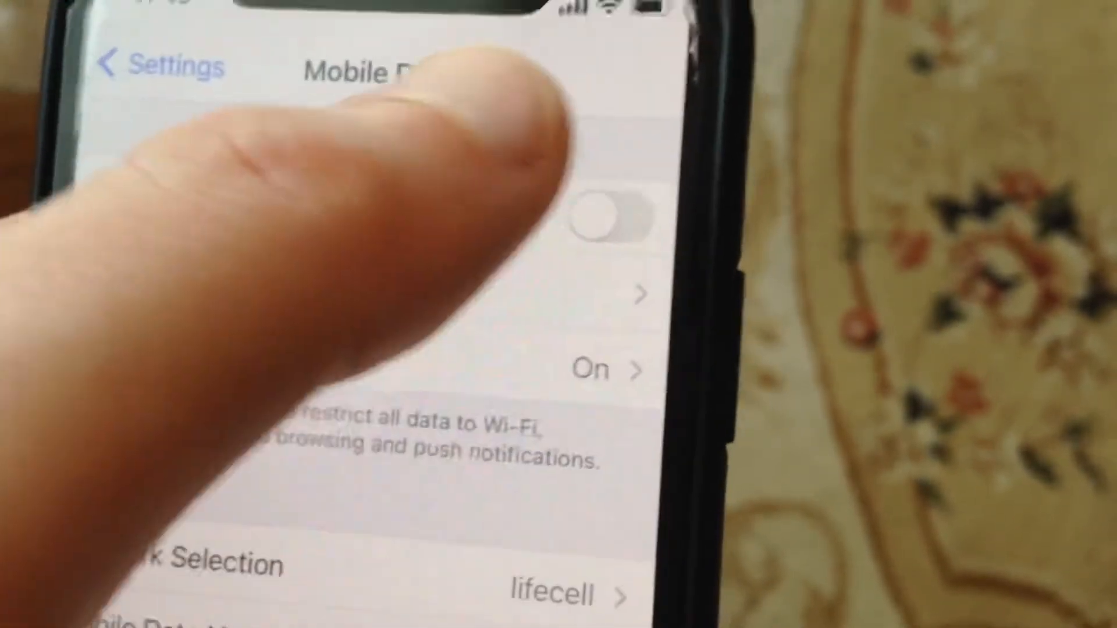
click(609, 217)
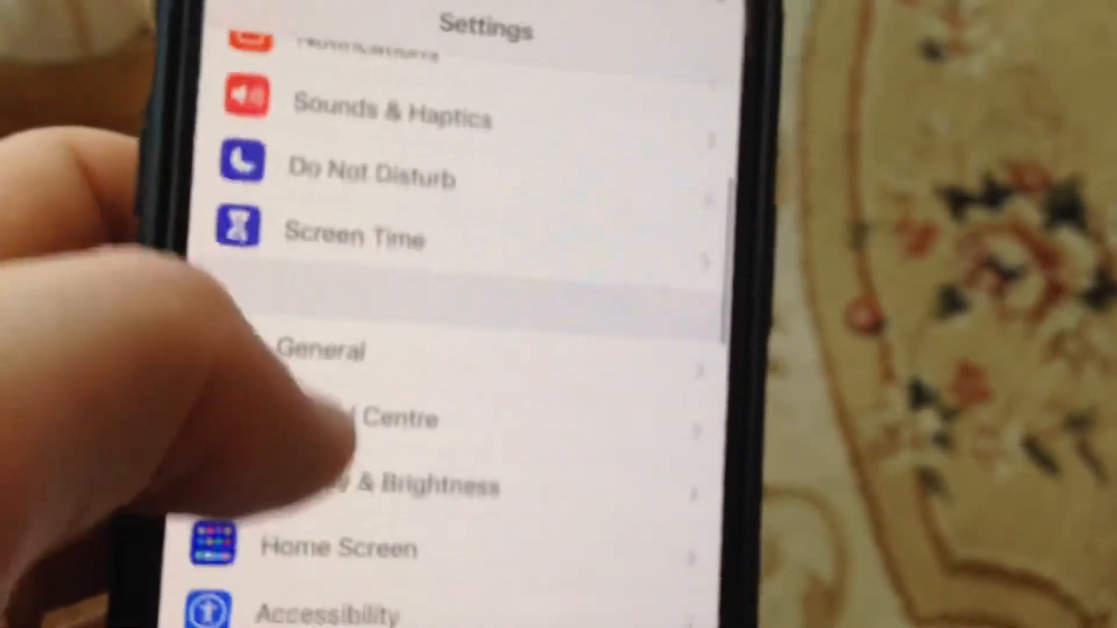
Step: Go to the General page and scroll down its options
click(321, 349)
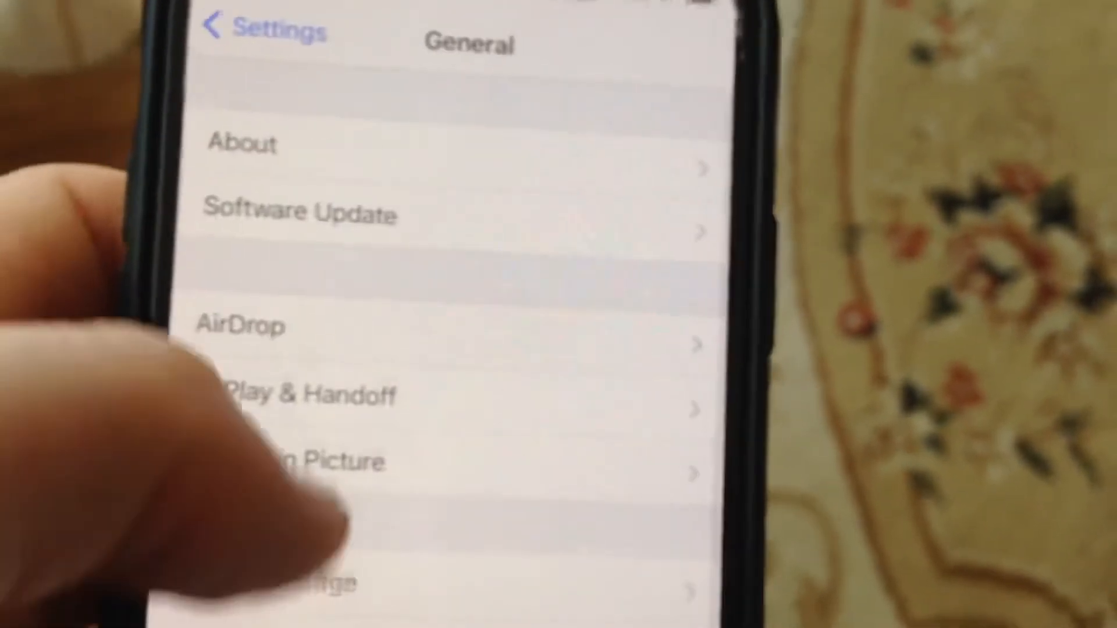
scroll(down, 3)
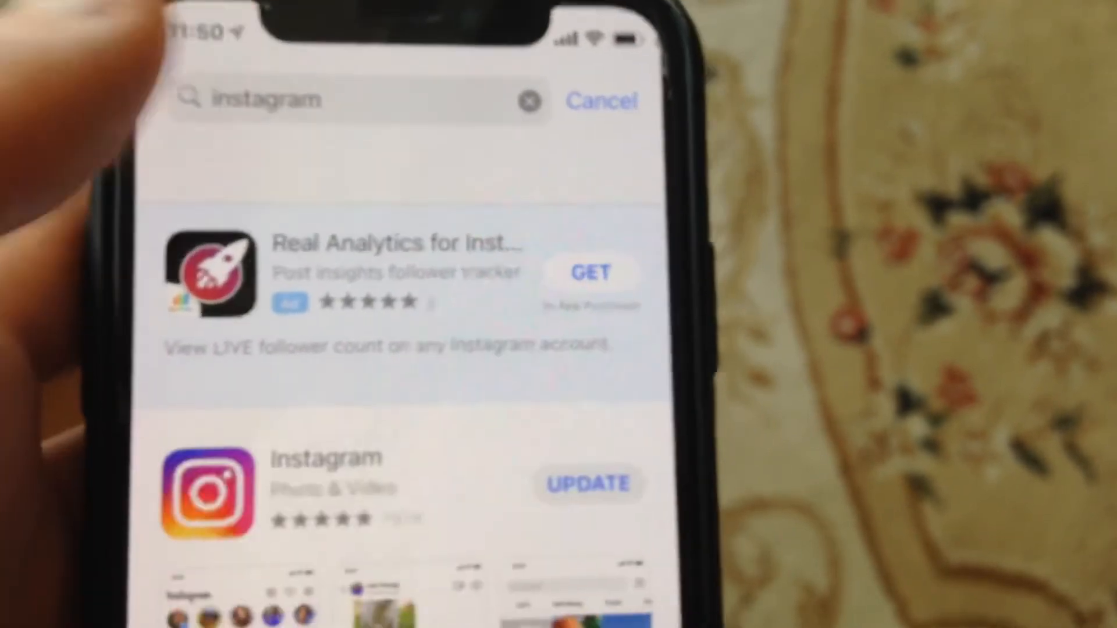
Step: Scroll the App Store results to the Instagram entry showing Update available
scroll(down, 3)
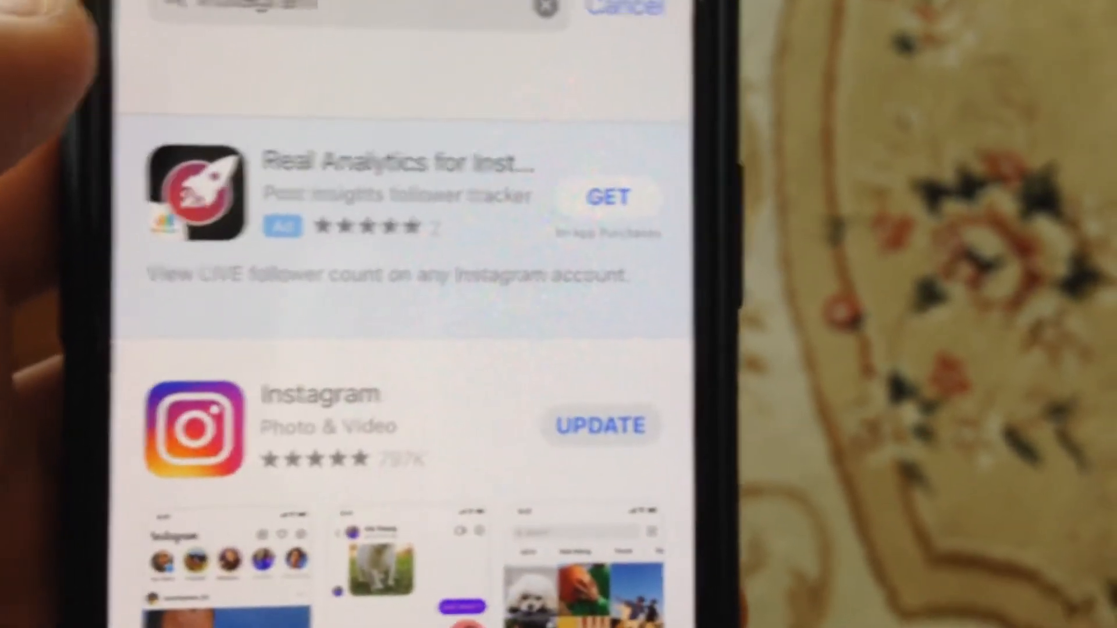